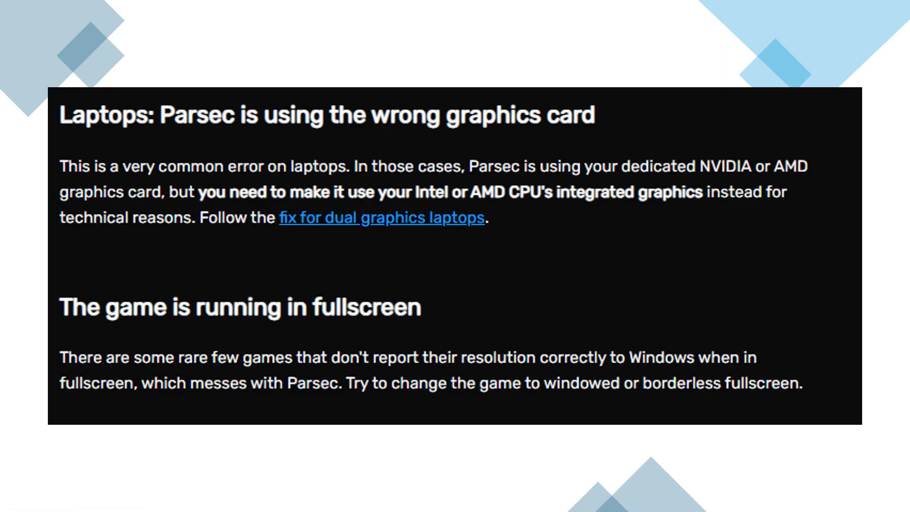
pyautogui.scroll(-3)
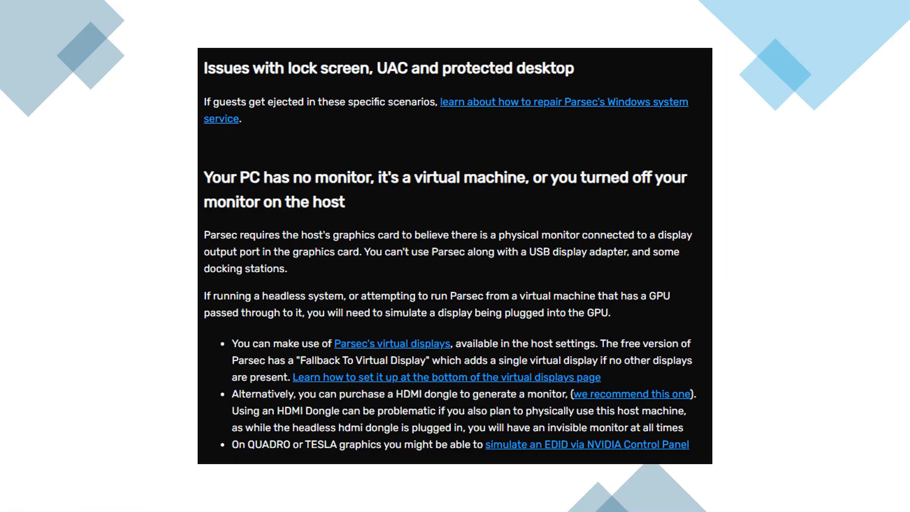